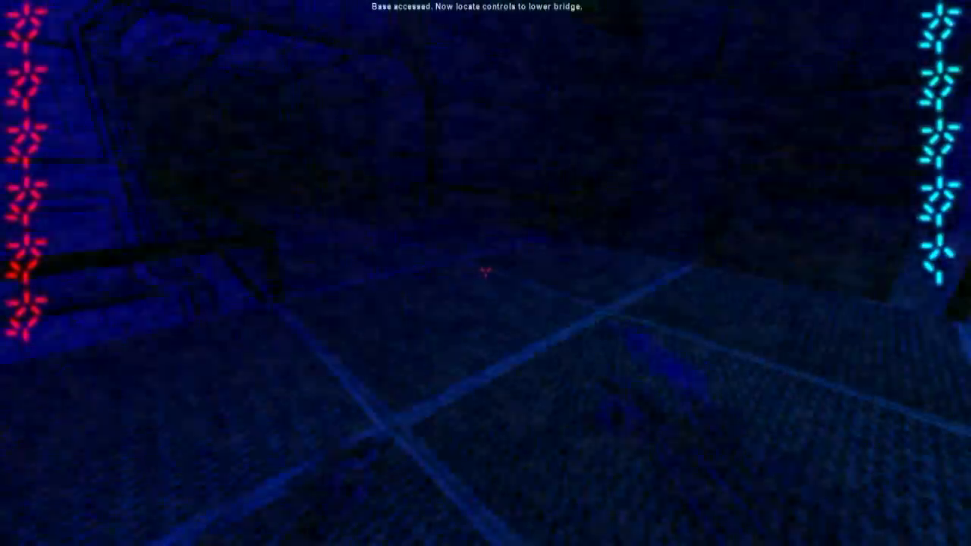
mouse_move(486, 274)
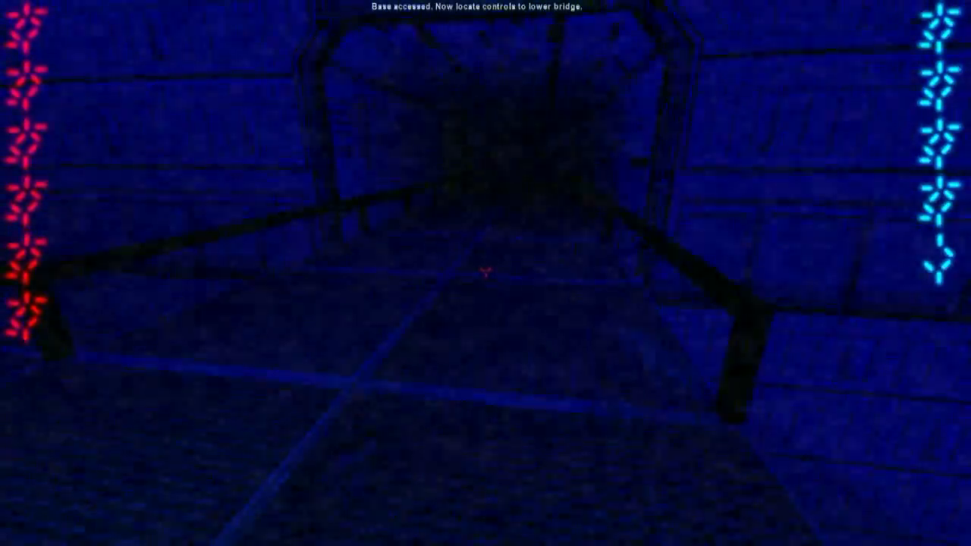